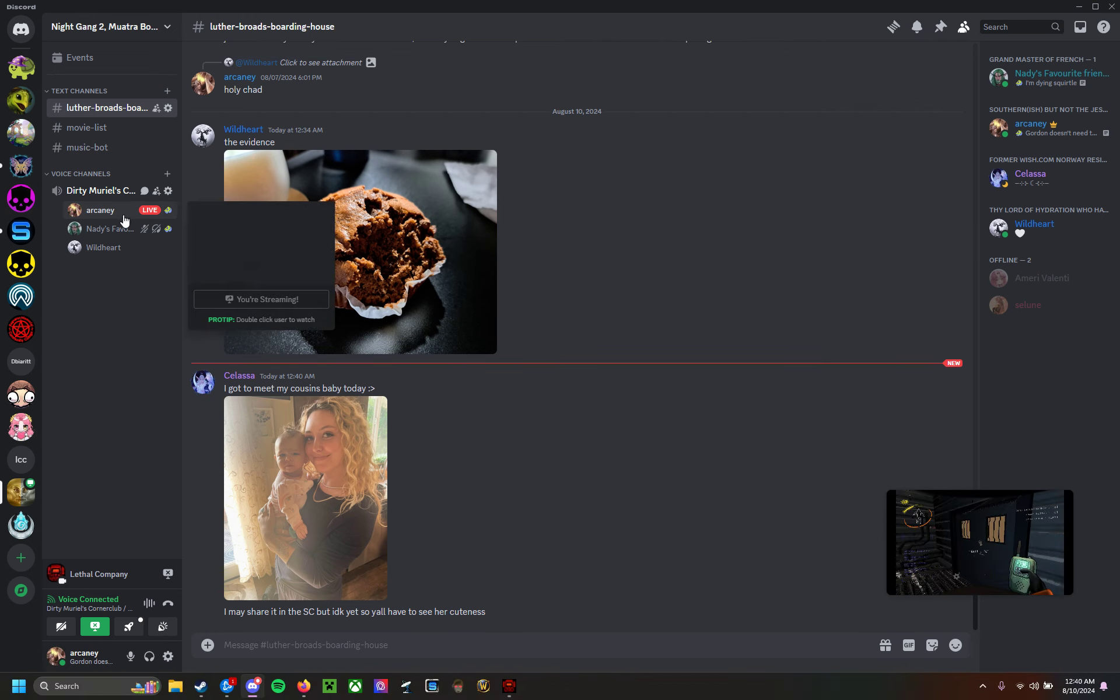
{"action": "mouse_move", "coordinate": [563, 356]}
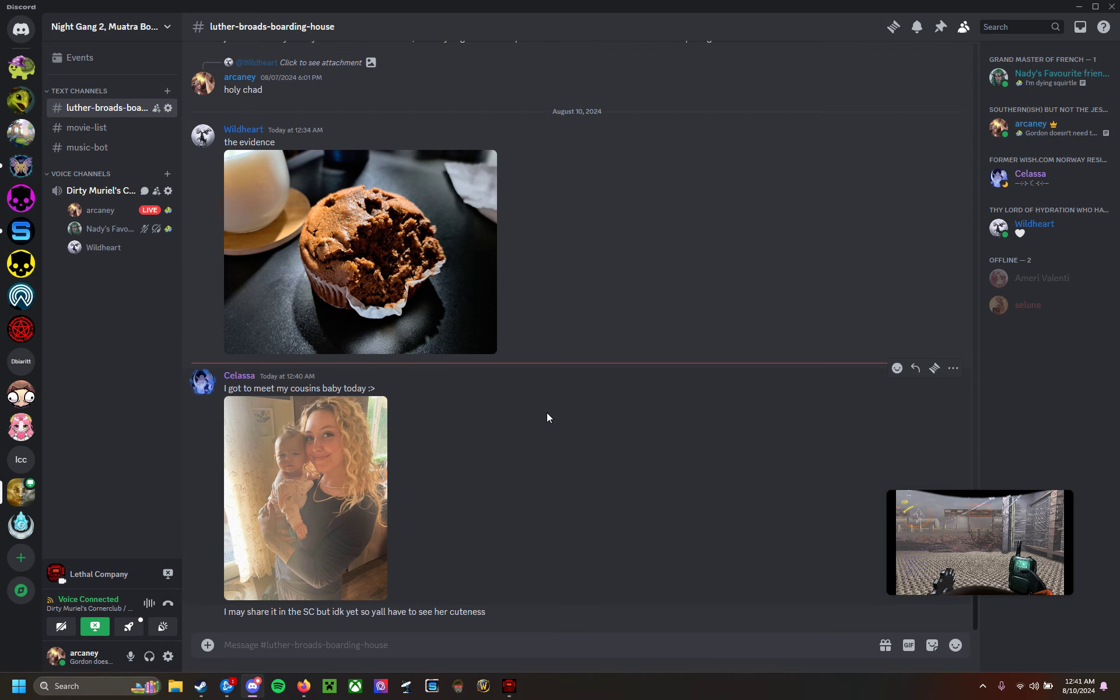
Switch from Discord back to the running Lethal Company game in full screen.
{"action": "left_click", "coordinate": [980, 542]}
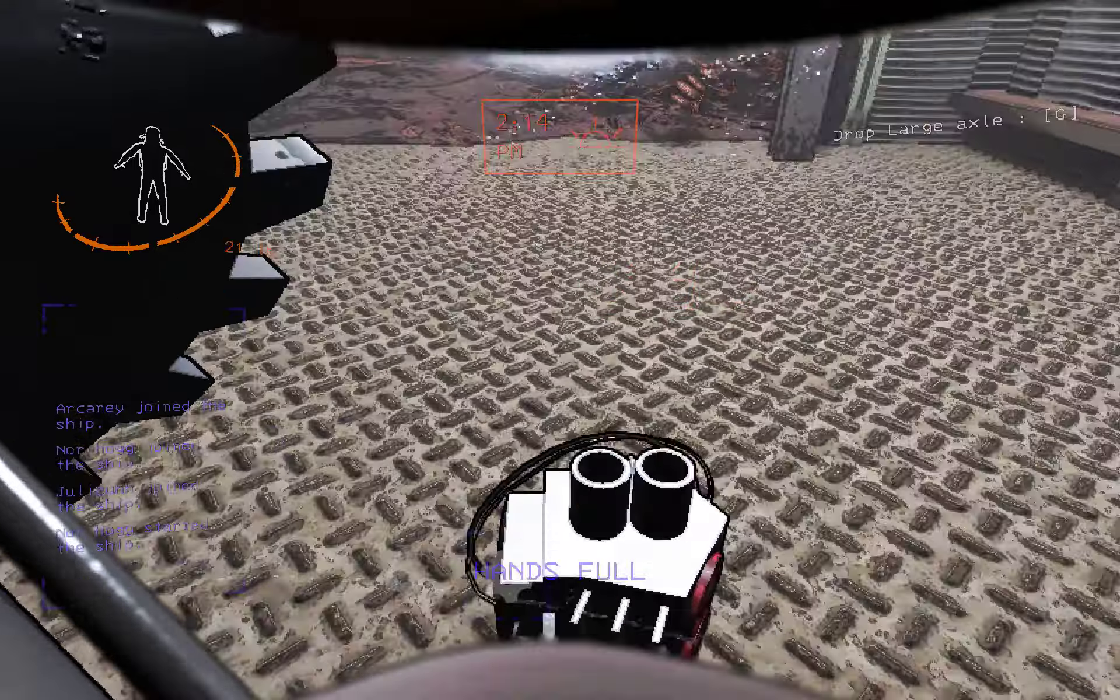